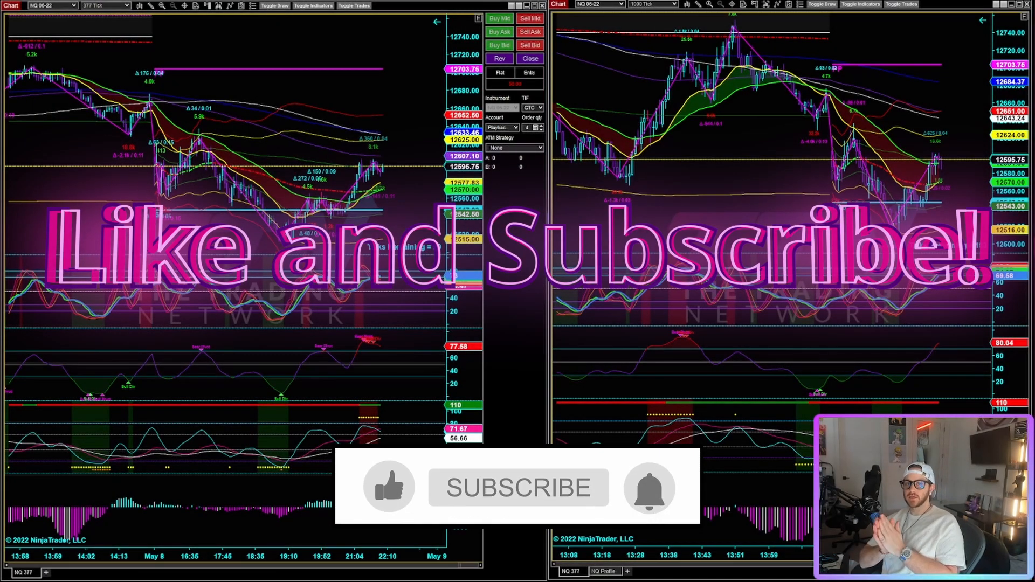
Step: Scale the NQ short down to two contracts in Chart Trader
click(518, 487)
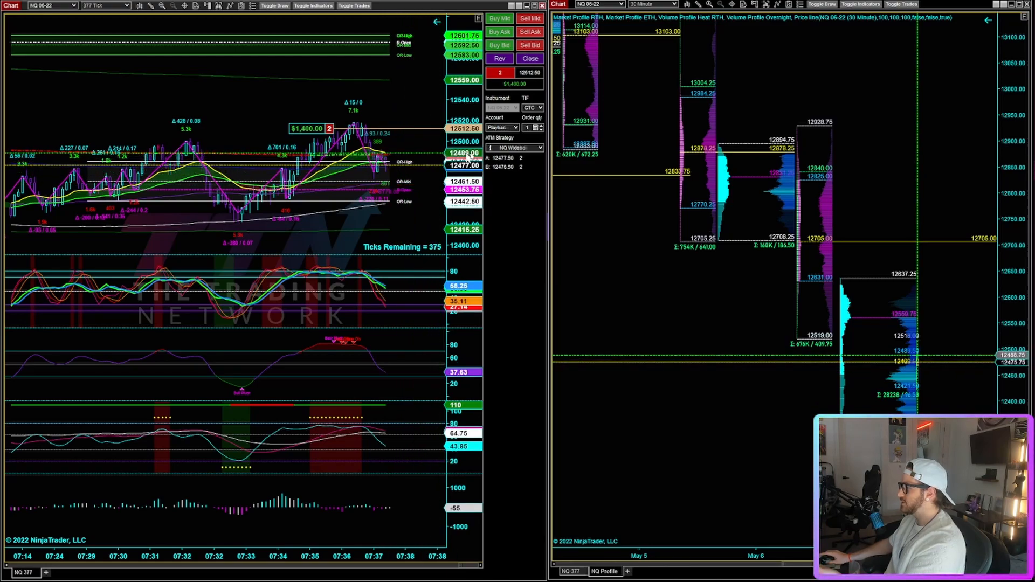
Step: Set Chart Trader's ATM Strategy from NQ Widebot to None
click(542, 147)
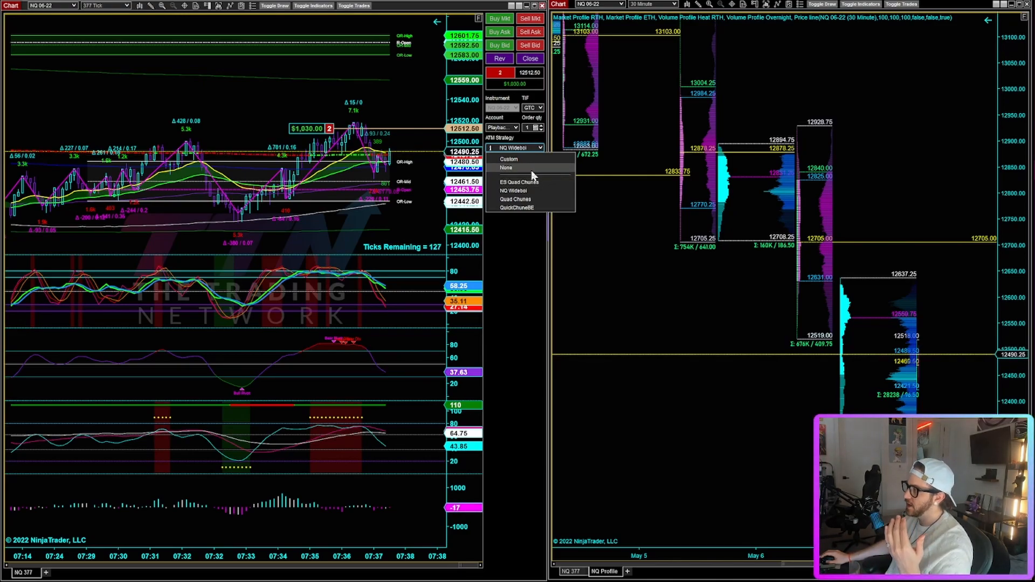
click(506, 167)
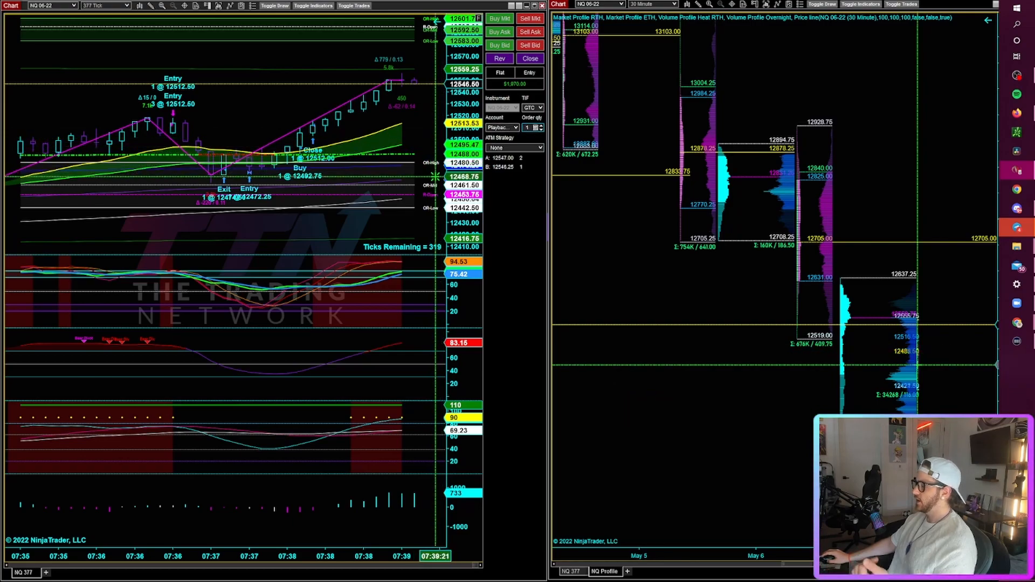
mouse_move(514, 84)
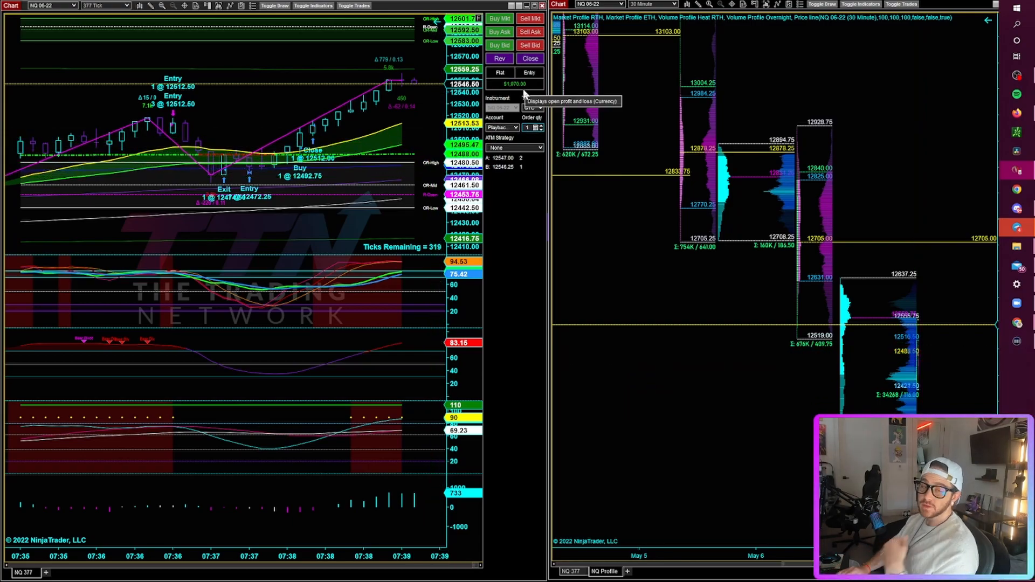